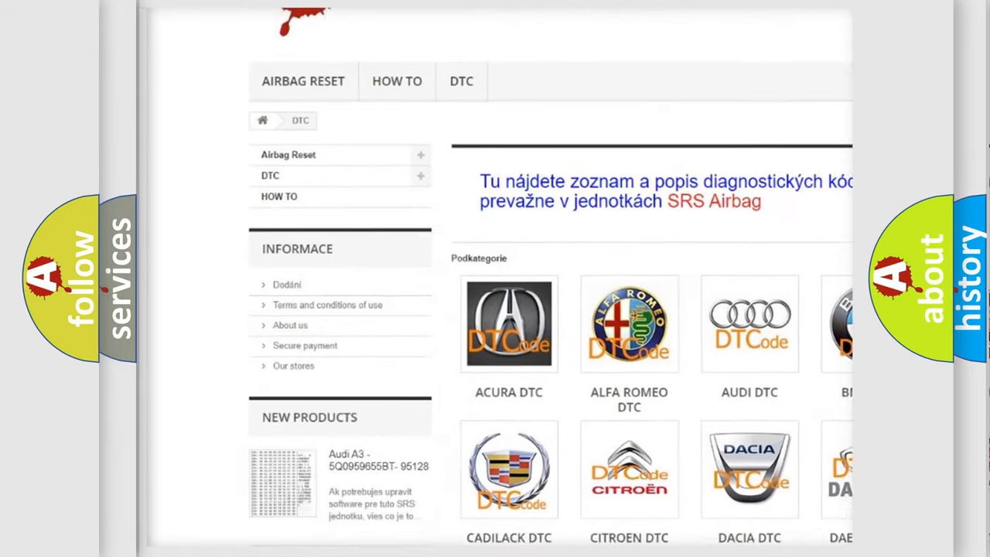
- Advance past the Description card to the Cause card listing active ABS code, CAN C bus fault, ABS module and PCM
scroll("down", 3)
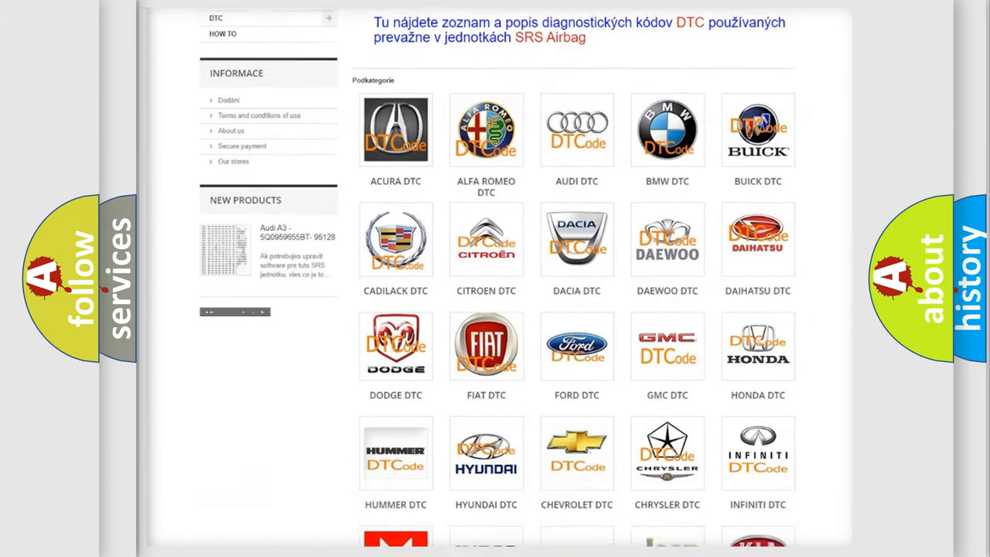
scroll("down", 3)
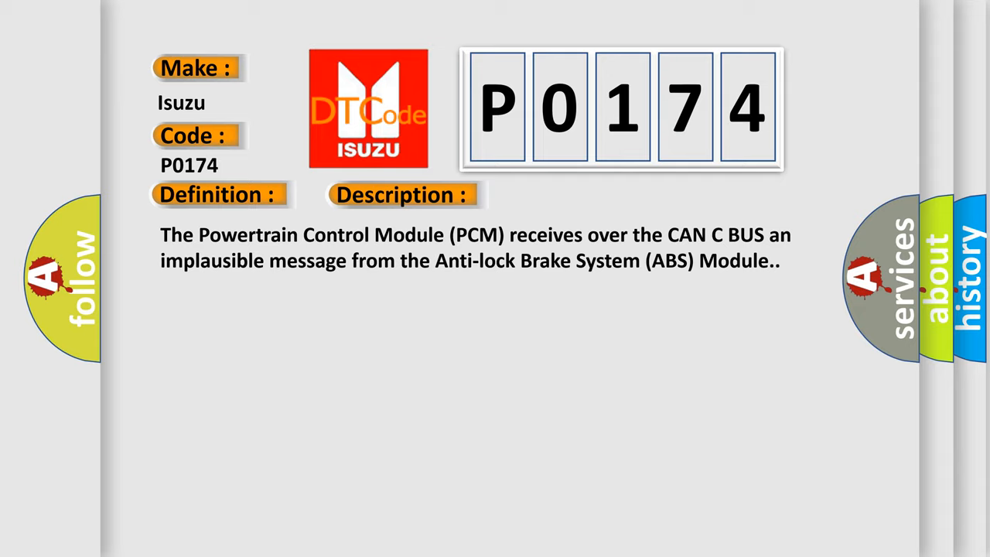
left_click(569, 195)
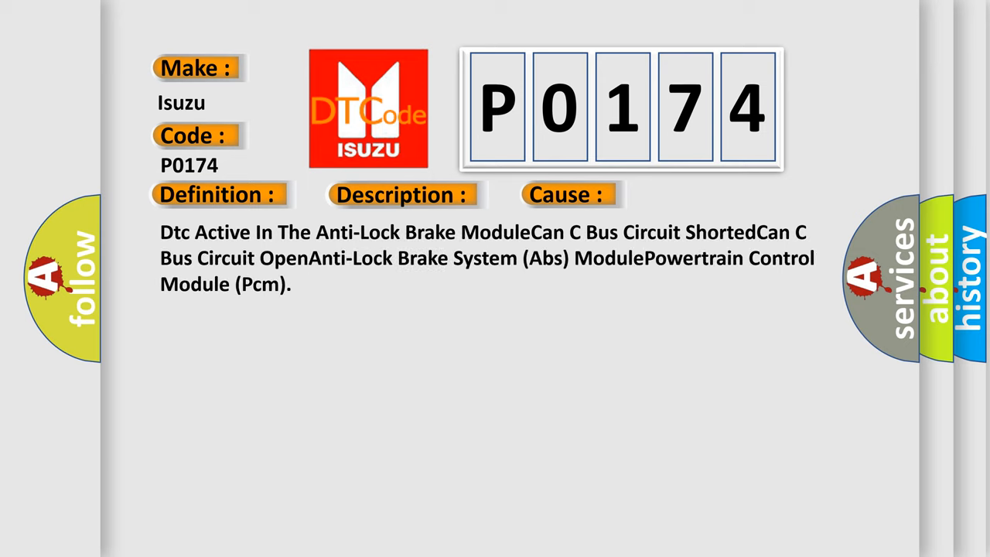